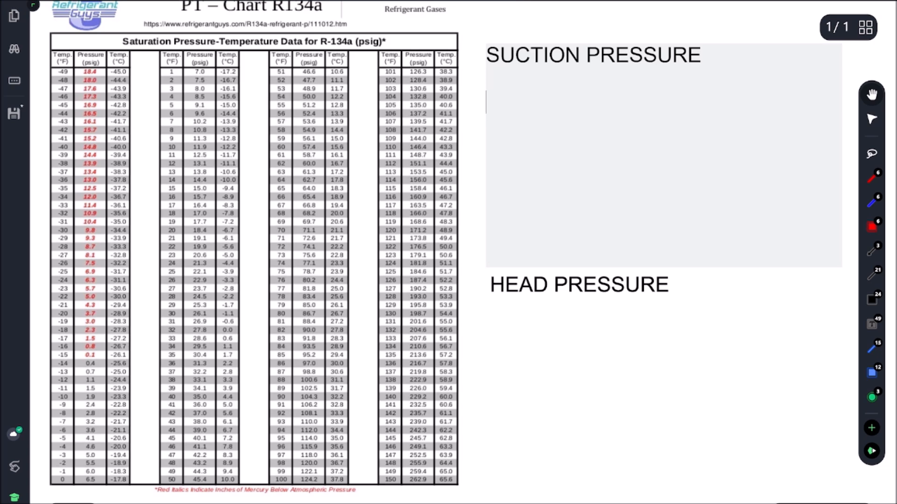
# - Write 'DESIRED BOX TEMP - 20F' under SUCTION PRESSURE
pyautogui.write('DESIRED BO')
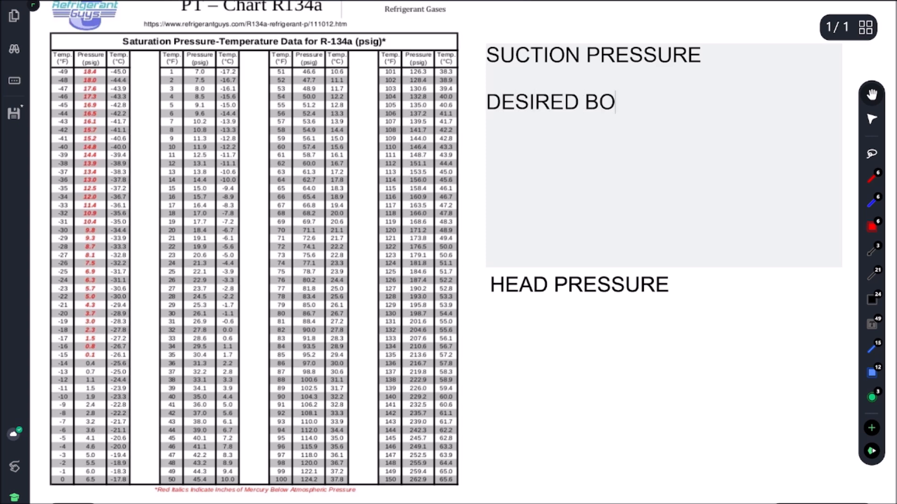
pyautogui.write('X TEMP -')
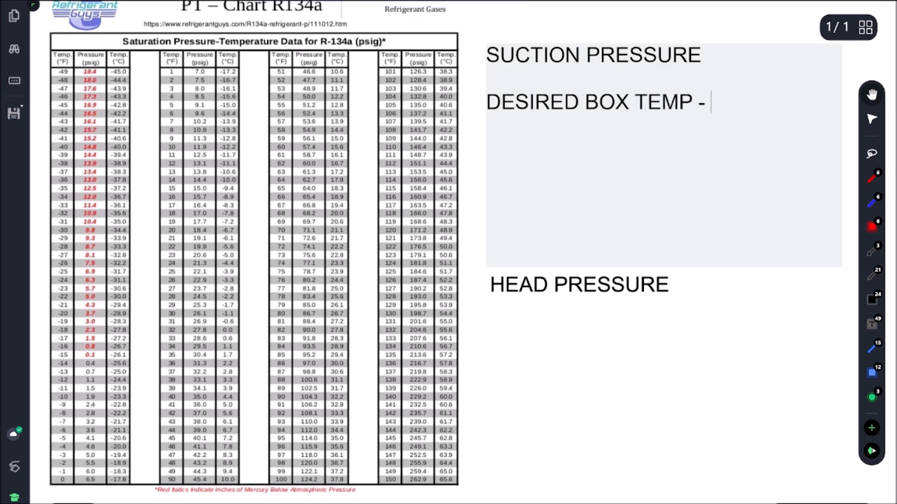
pyautogui.write('20')
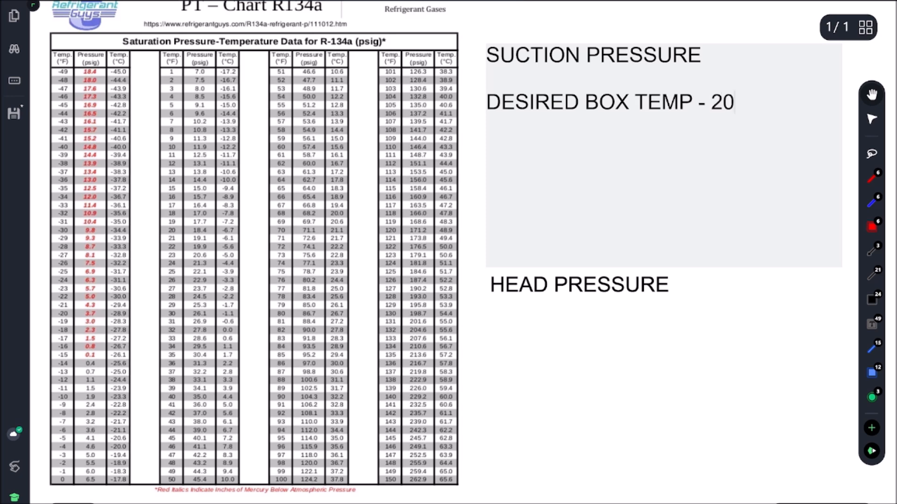
pyautogui.write('F')
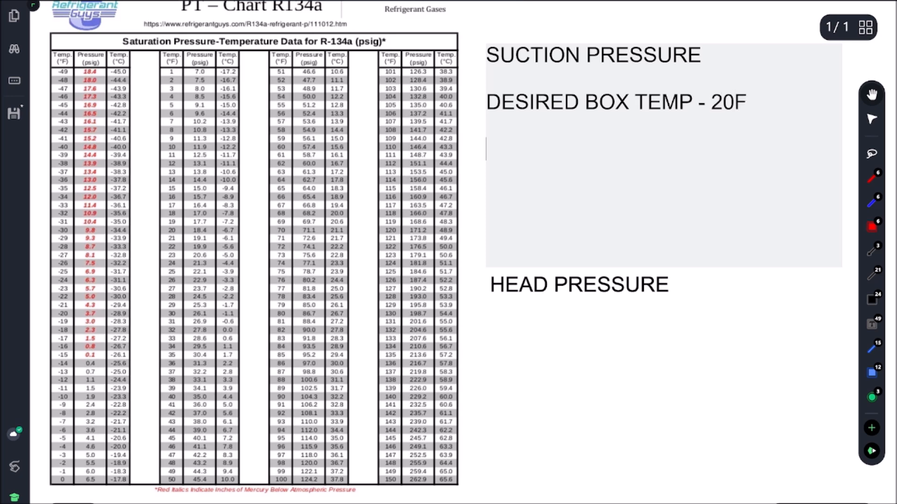
# - Write the calculation '34F - 20F = 14F' beneath it
pyautogui.write('34F -')
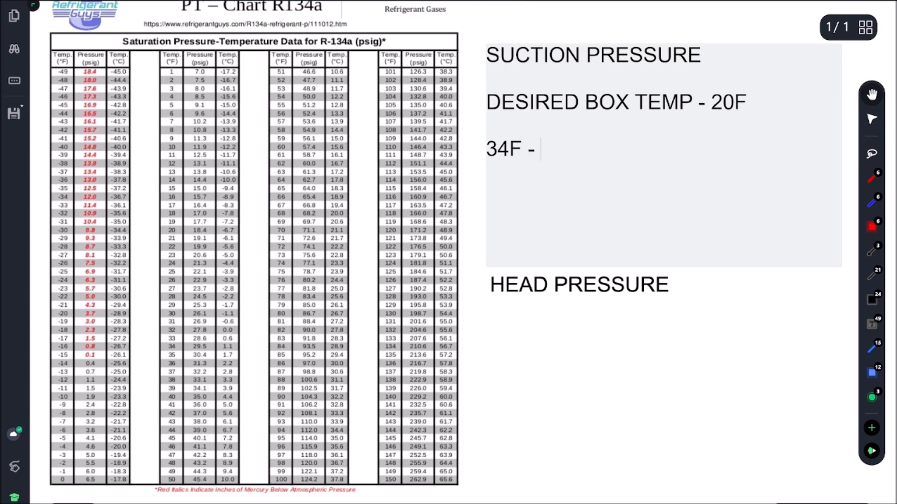
pyautogui.write('20F')
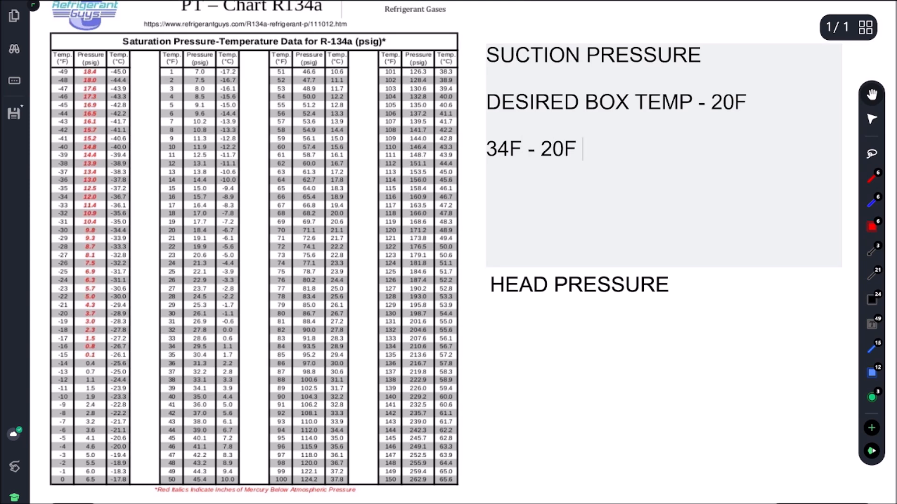
pyautogui.write('= 14')
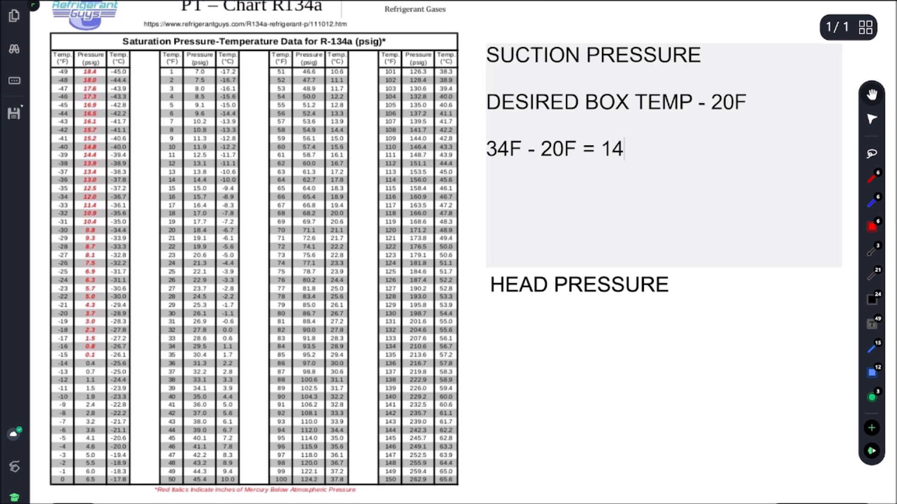
pyautogui.write('F')
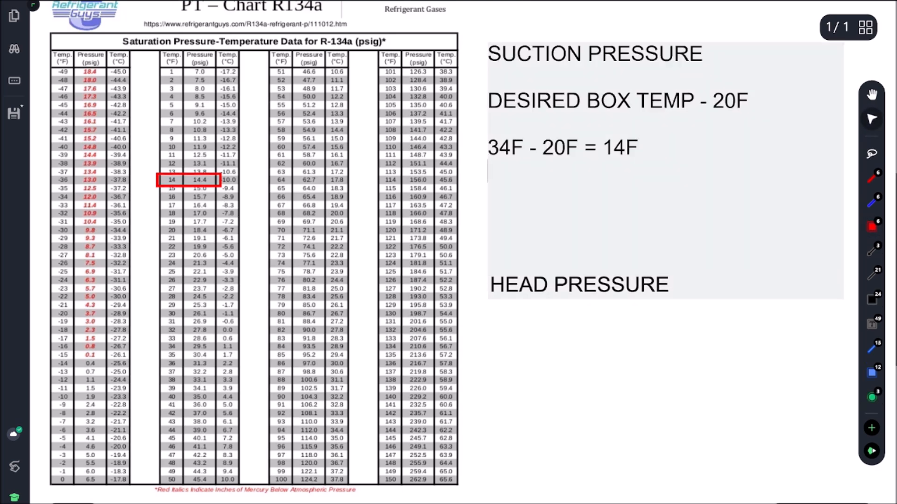
# - Note 14 PSI suction and write 'AMBIENT TEMP + 15F' under HEAD PRESSURE
pyautogui.write('14 PSI')
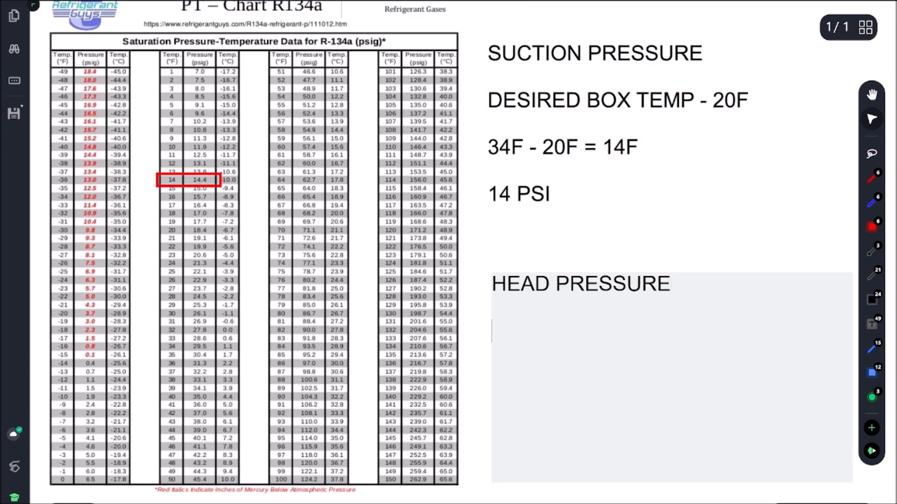
pyautogui.write('AMBIENT')
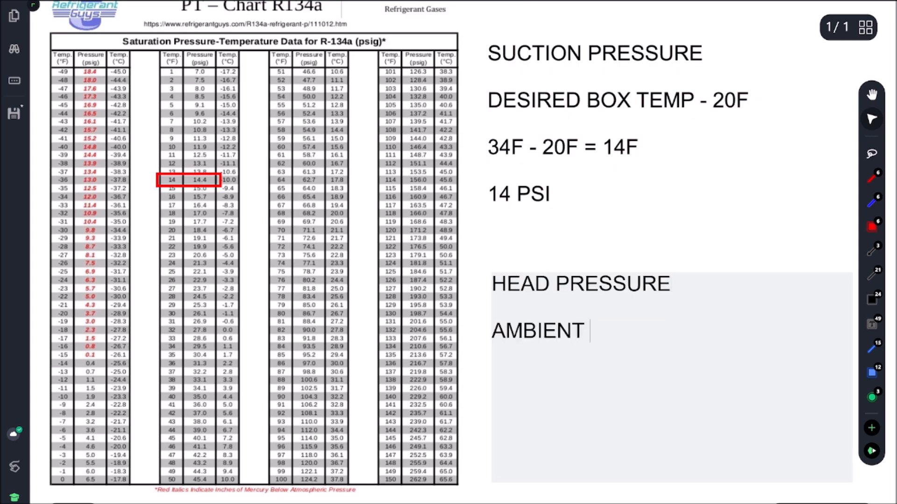
pyautogui.write('TEMP')
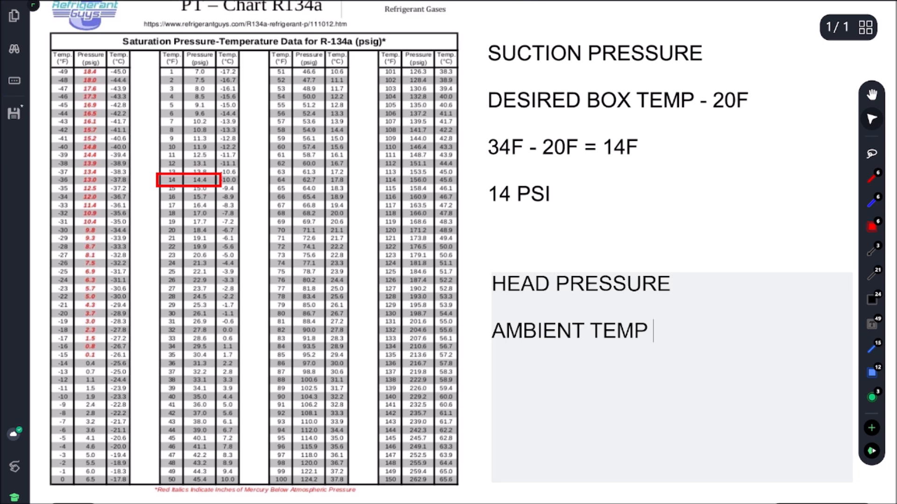
pyautogui.write('+ 15')
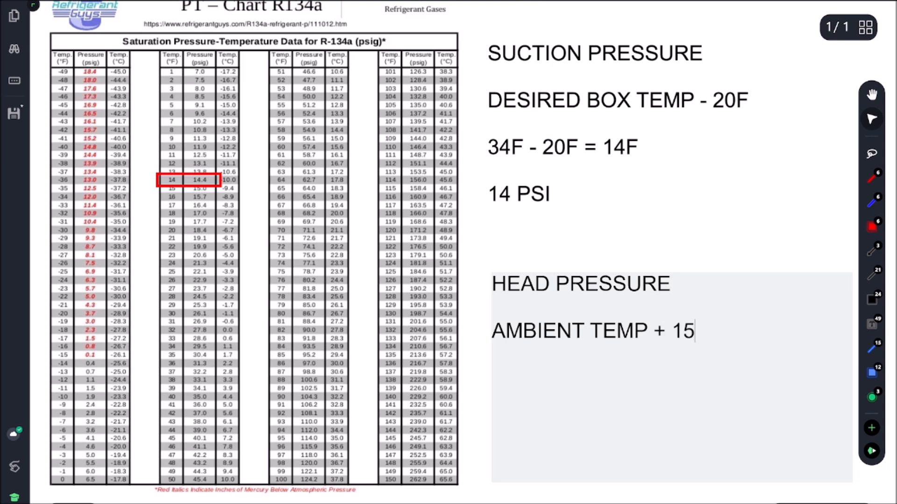
pyautogui.write('F')
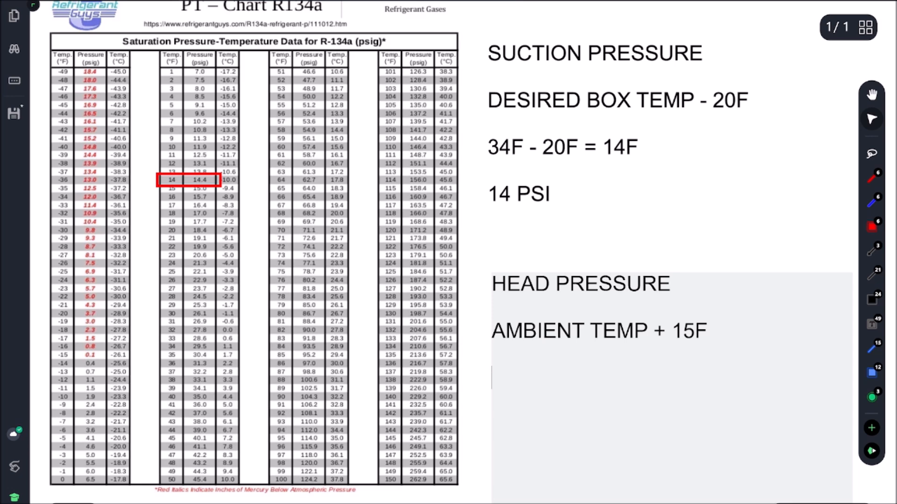
# - Work out '71F + 15F = 86F' and label the diagram .97 PSI
pyautogui.write('71F +')
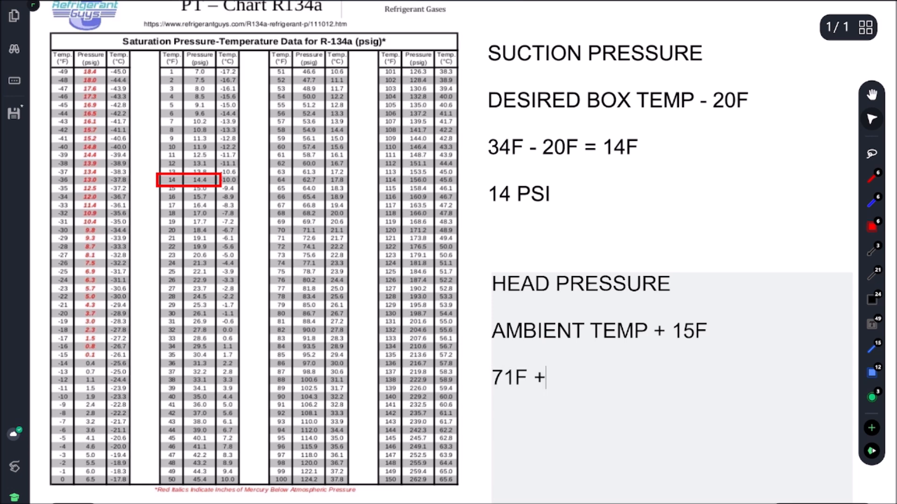
pyautogui.write('1')
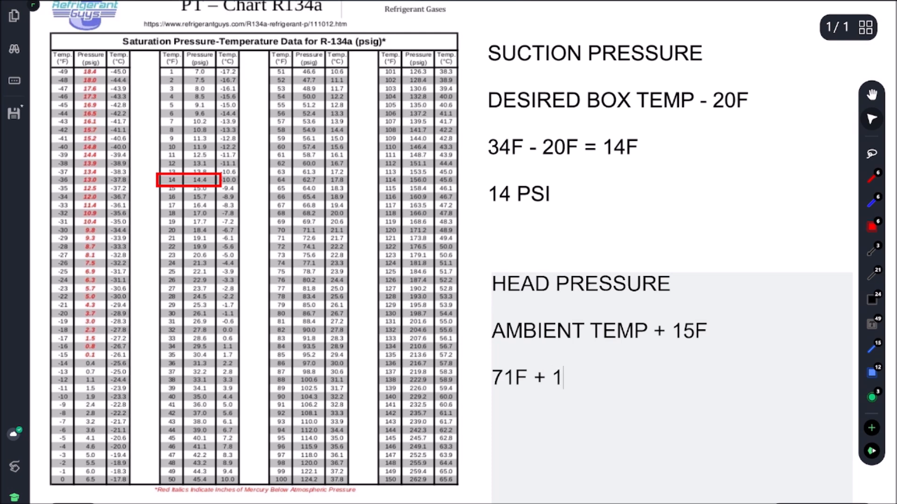
pyautogui.write('5F =')
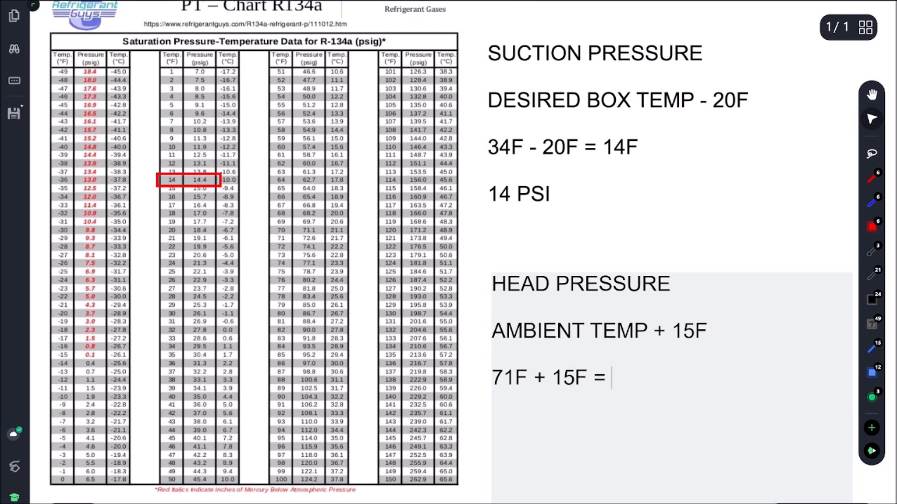
pyautogui.write('86')
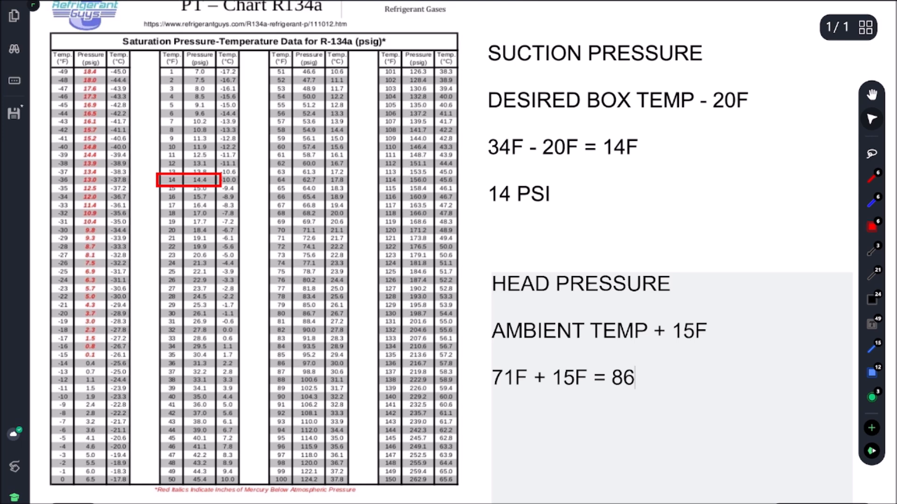
pyautogui.write('F')
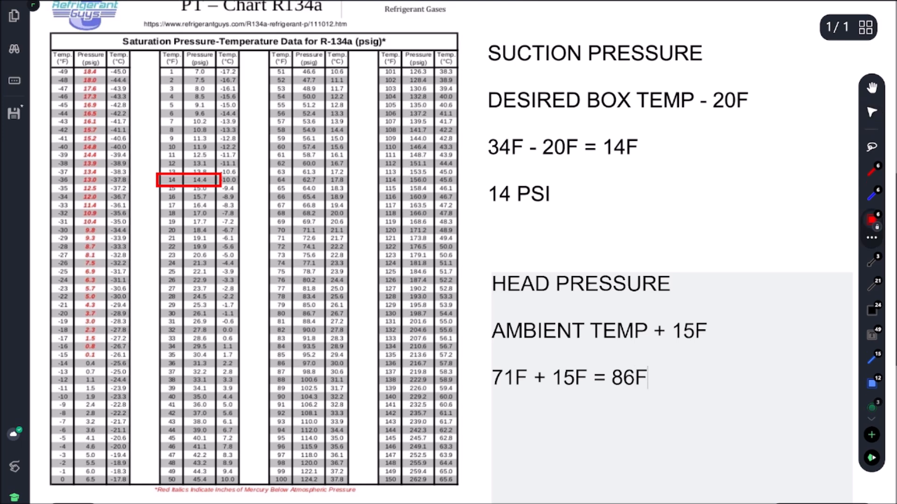
pyautogui.moveTo(280, 333)
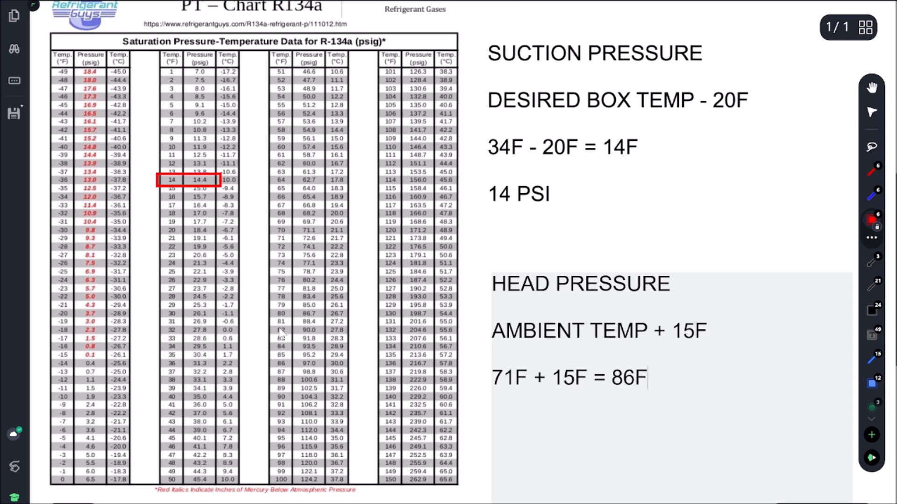
pyautogui.moveTo(270, 365)
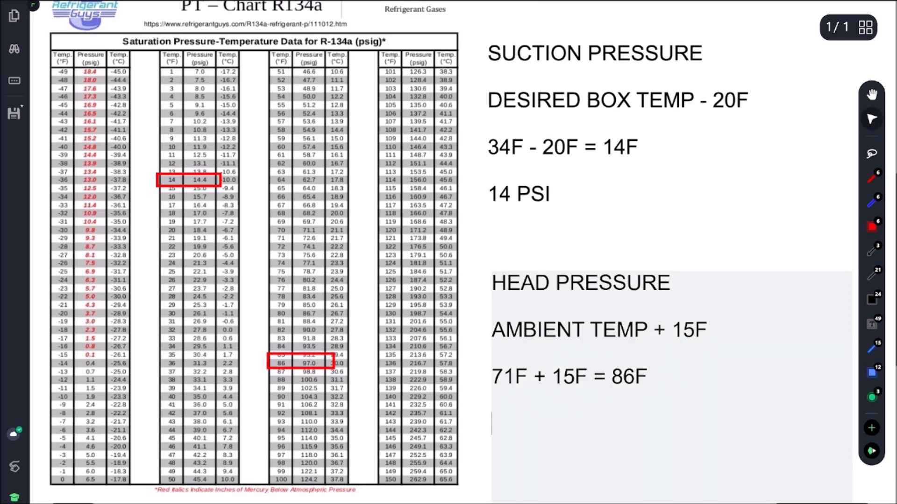
pyautogui.write('97 PSI')
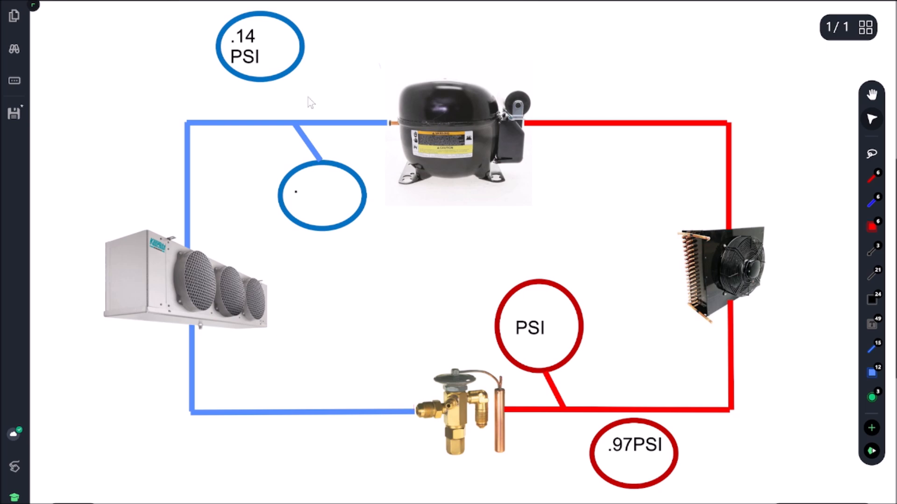
pyautogui.moveTo(637, 474)
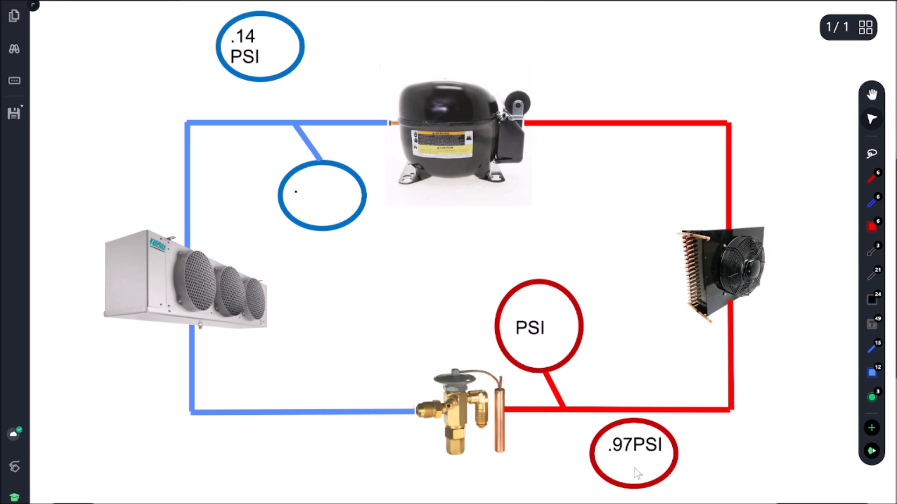
pyautogui.moveTo(313, 199)
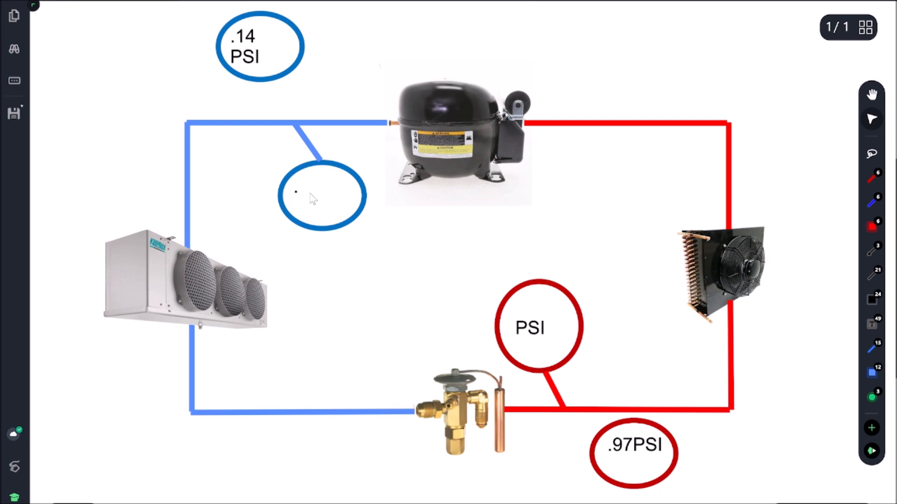
# - Label the blue suction circle with .28"HG
pyautogui.click(309, 197)
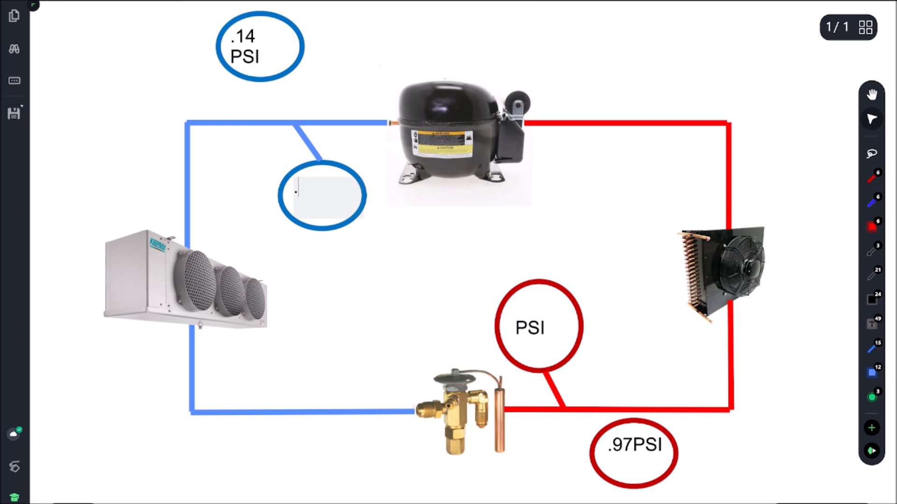
pyautogui.write('.28"HG')
pyautogui.click(533, 328)
pyautogui.write('87 ')
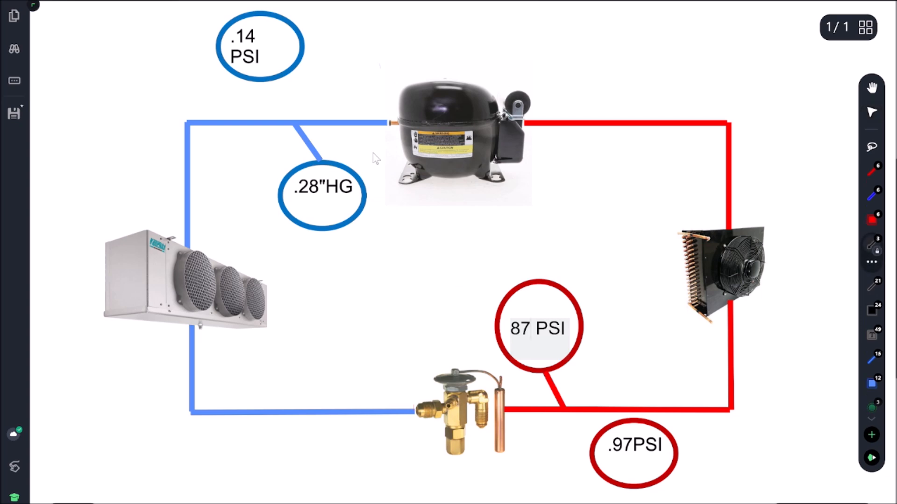
# - Draw downward arrows below the compressor, beside 87 PSI, and diagonally to the valve
pyautogui.moveTo(375, 154); pyautogui.dragTo(375, 251)
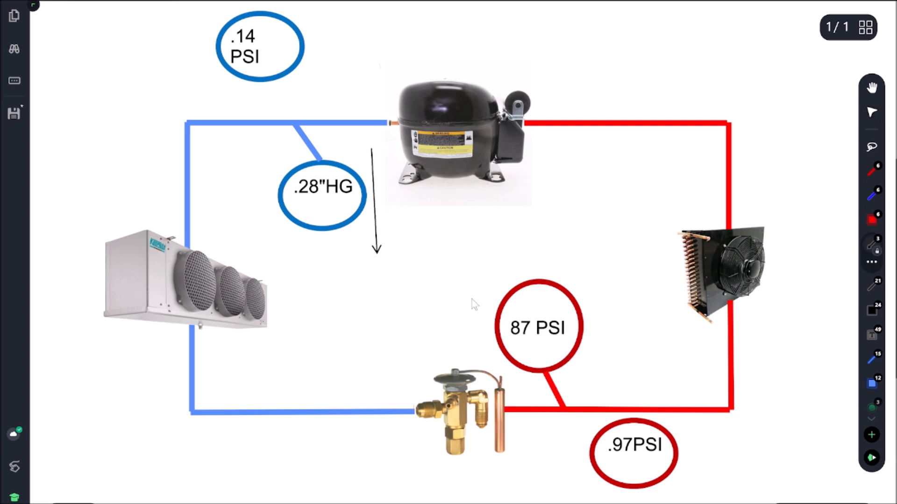
pyautogui.moveTo(609, 266); pyautogui.dragTo(614, 372)
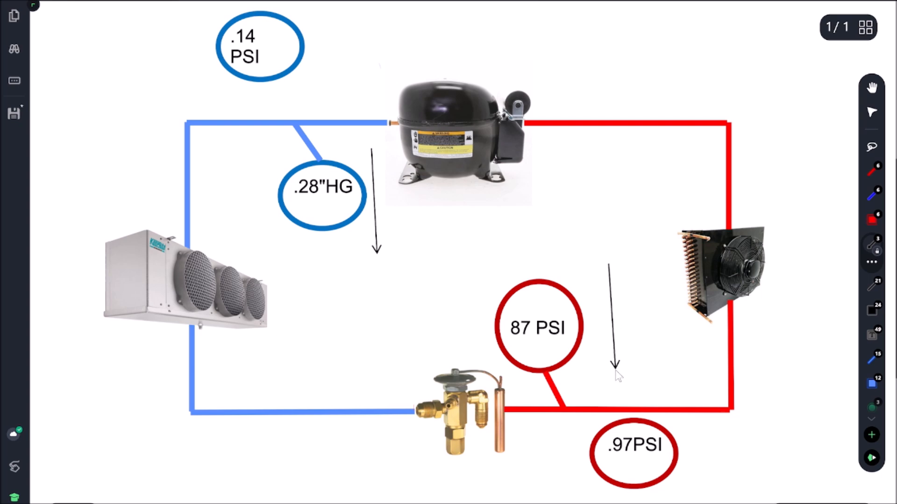
pyautogui.moveTo(389, 286); pyautogui.dragTo(420, 335)
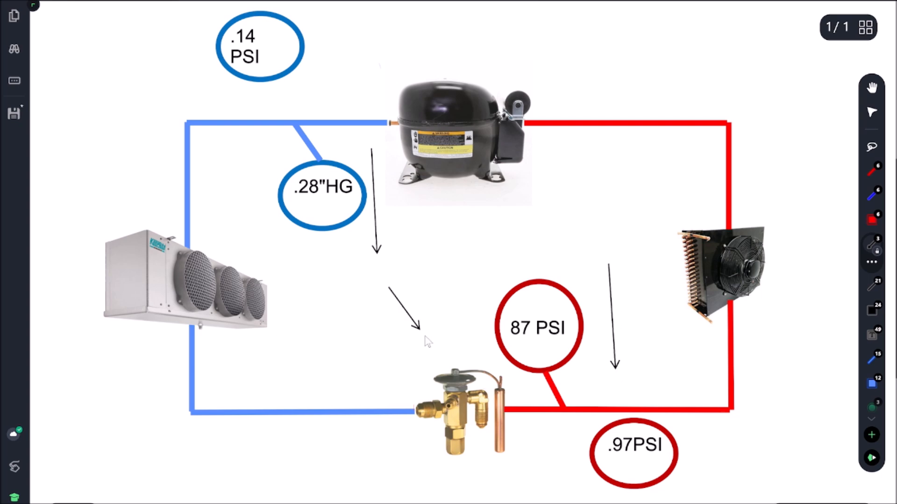
pyautogui.moveTo(389, 289); pyautogui.dragTo(443, 369)
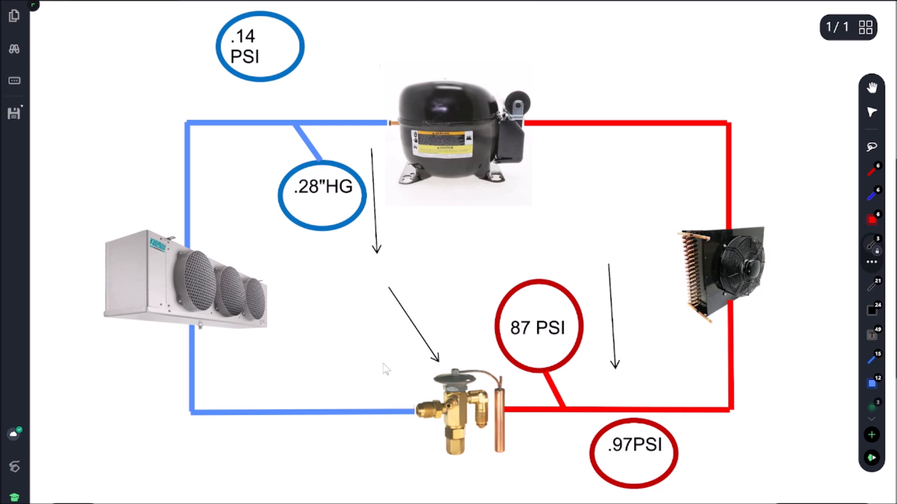
pyautogui.moveTo(345, 353)
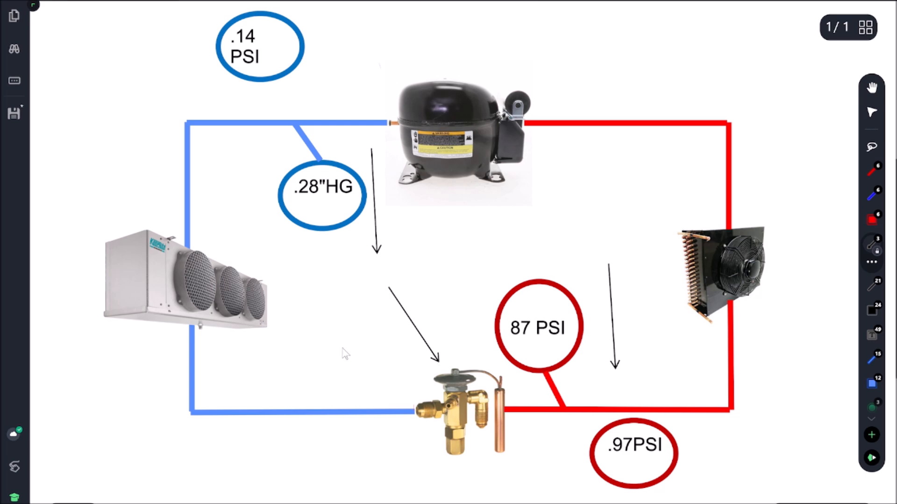
pyautogui.moveTo(448, 297)
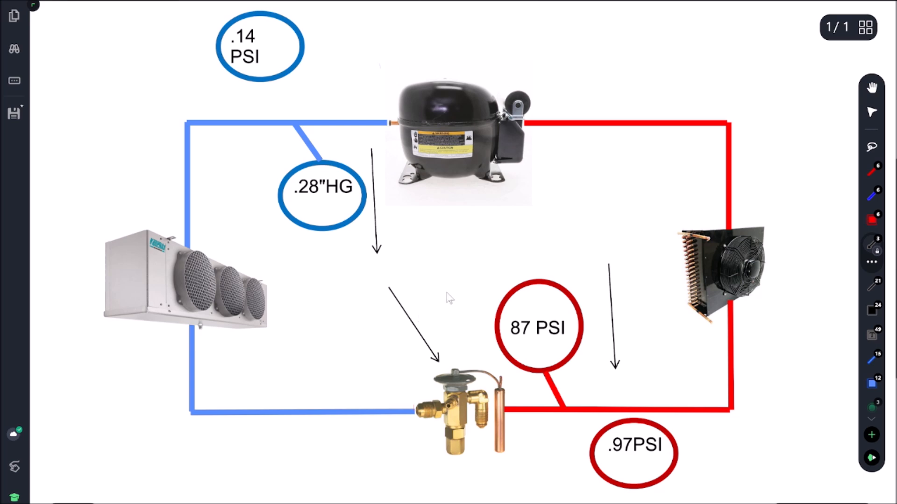
pyautogui.moveTo(500, 252)
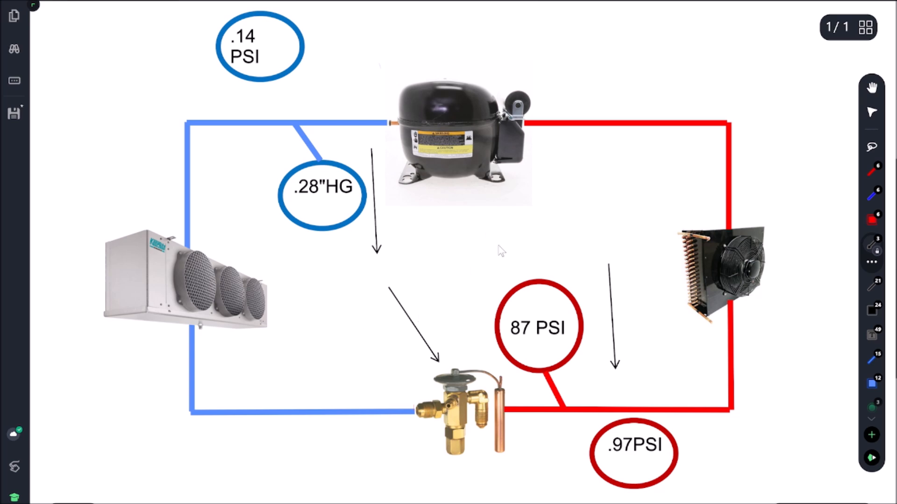
pyautogui.moveTo(481, 258)
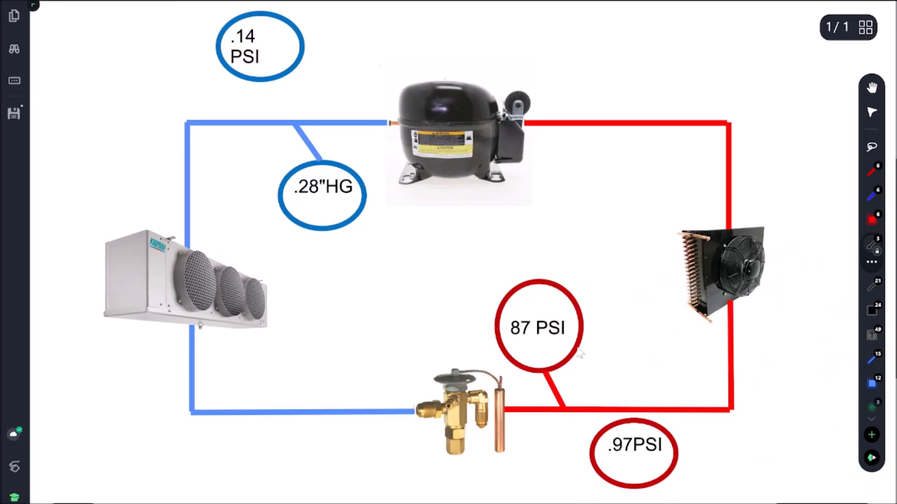
pyautogui.moveTo(870, 289)
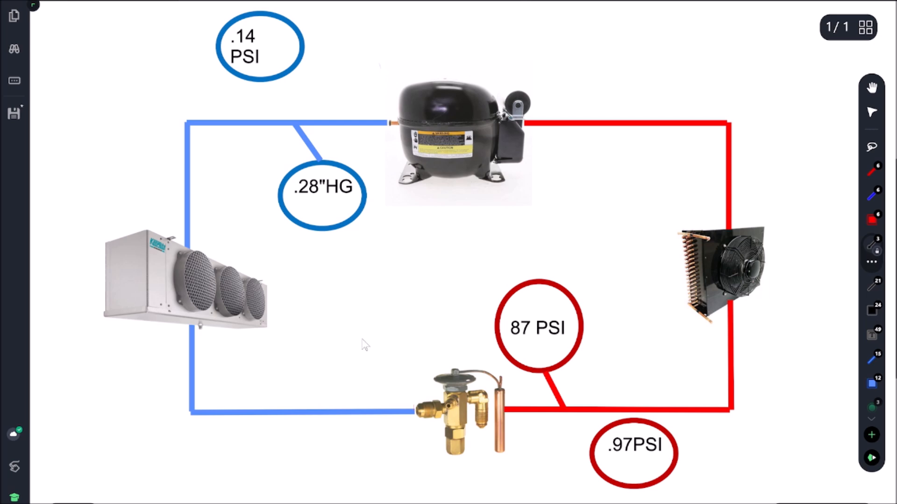
# - Point arrows at the valve inlet and sensing bulb, and box the inlet line in red
pyautogui.moveTo(321, 334); pyautogui.dragTo(380, 413)
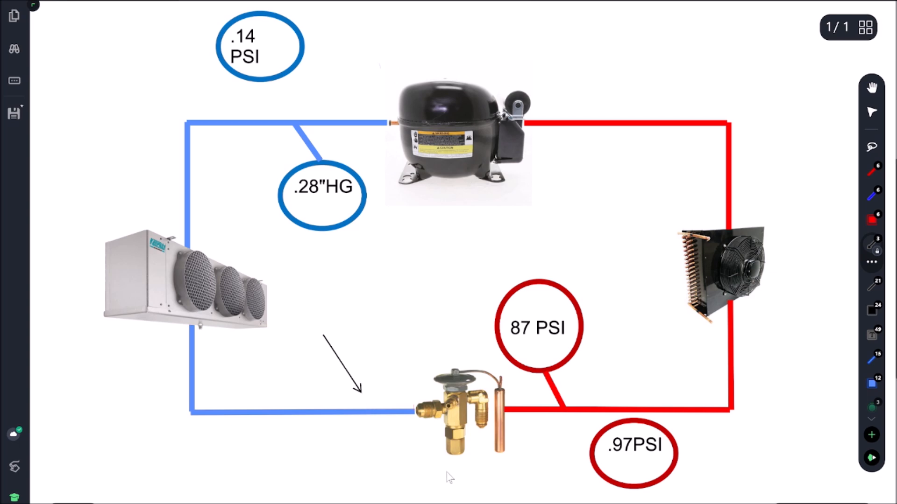
pyautogui.moveTo(425, 324)
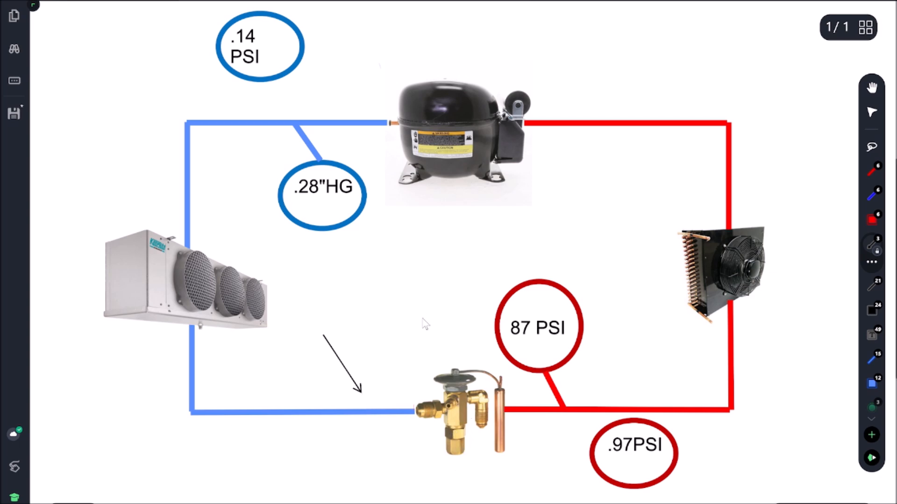
pyautogui.moveTo(423, 300); pyautogui.dragTo(464, 341)
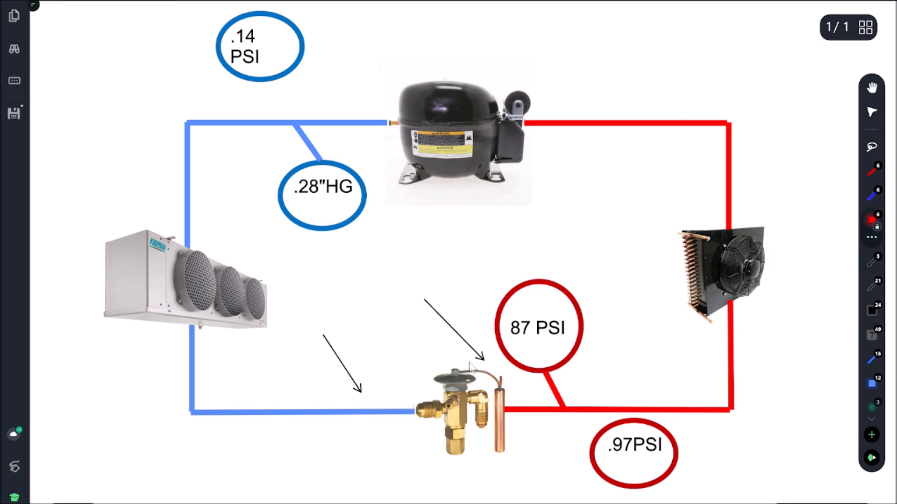
pyautogui.moveTo(363, 395); pyautogui.dragTo(410, 430)
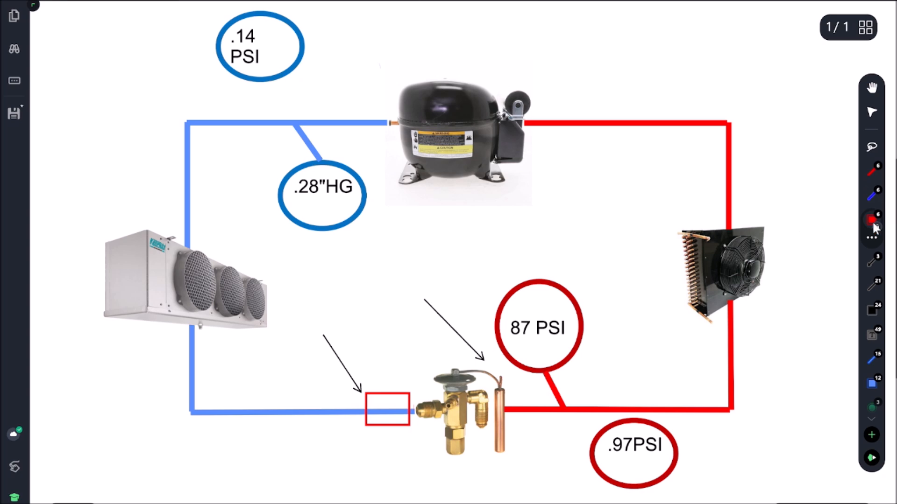
# - Draw flow arrows into the compressor, left along the suction line, and down past the evaporator
pyautogui.moveTo(405, 35); pyautogui.dragTo(387, 97)
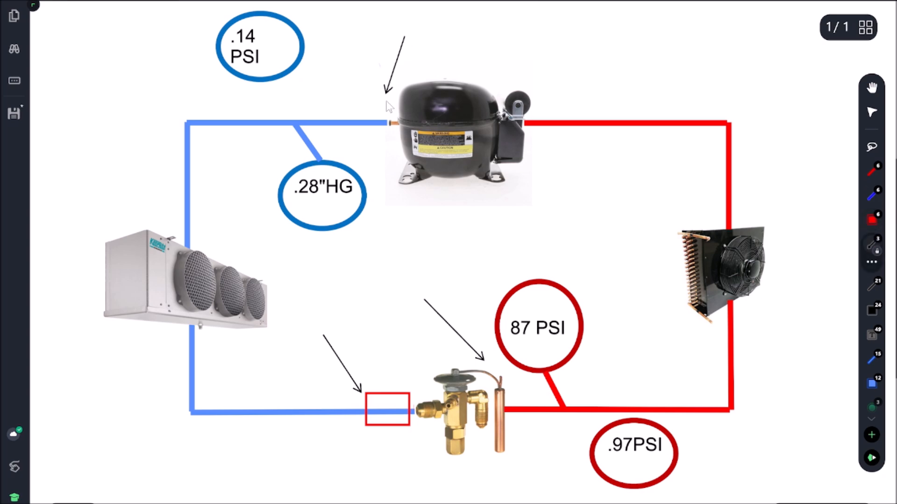
pyautogui.moveTo(382, 106); pyautogui.dragTo(140, 105)
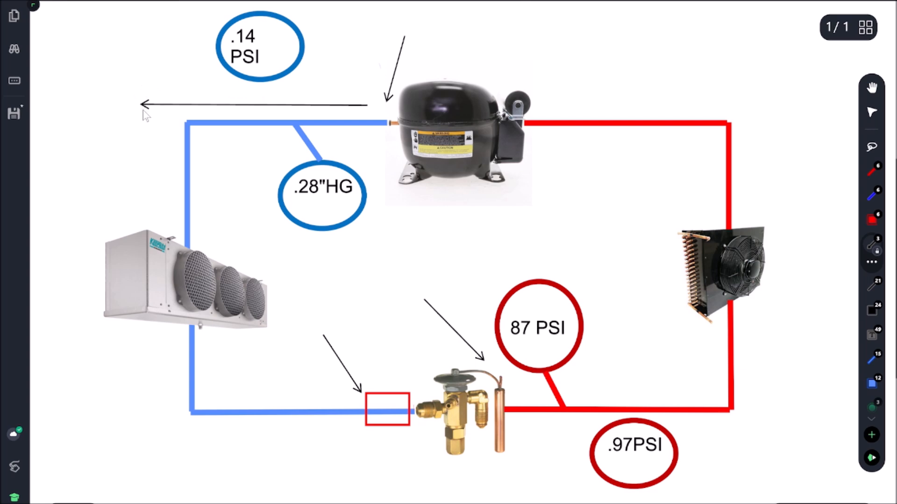
pyautogui.moveTo(145, 109); pyautogui.dragTo(168, 446)
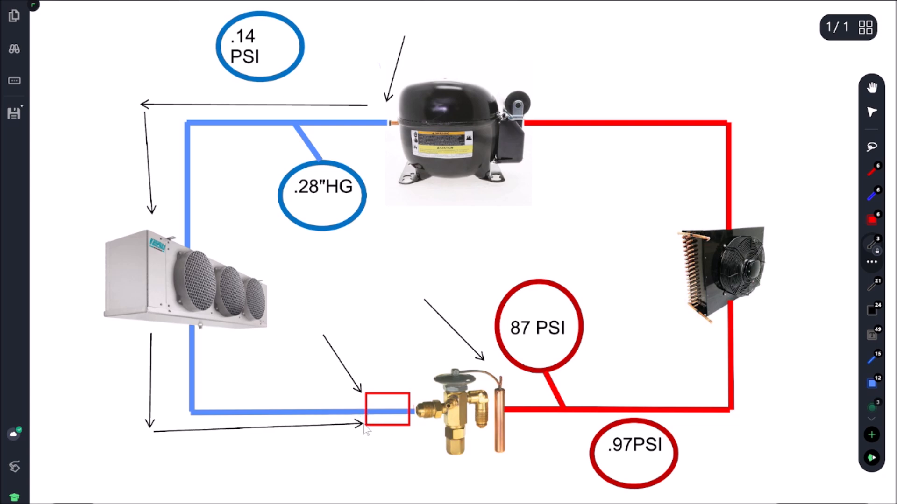
pyautogui.moveTo(464, 357)
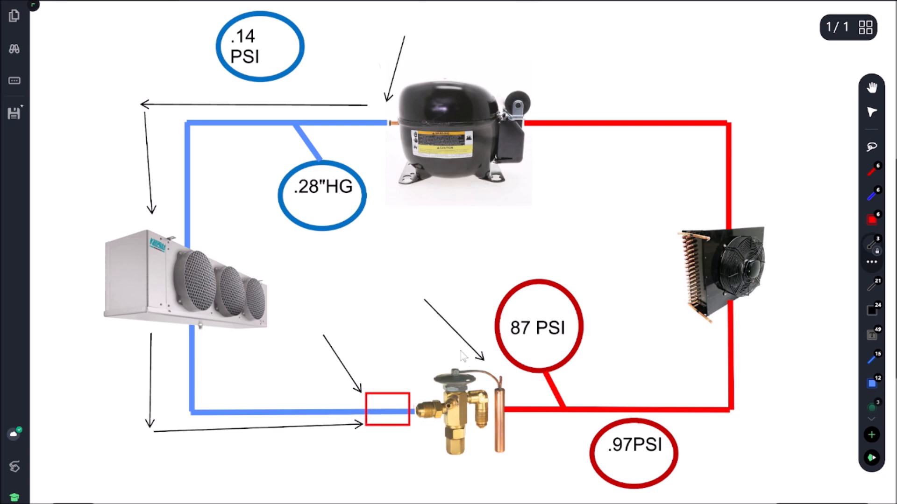
pyautogui.moveTo(340, 426)
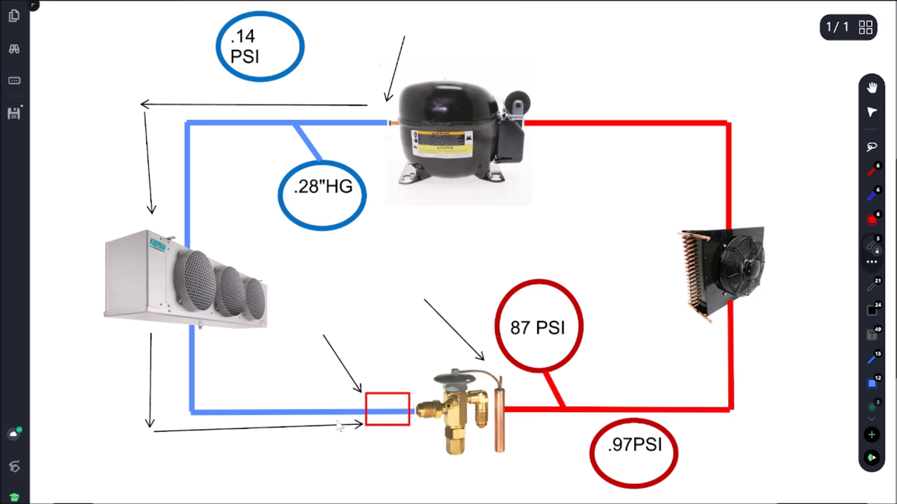
pyautogui.moveTo(413, 389)
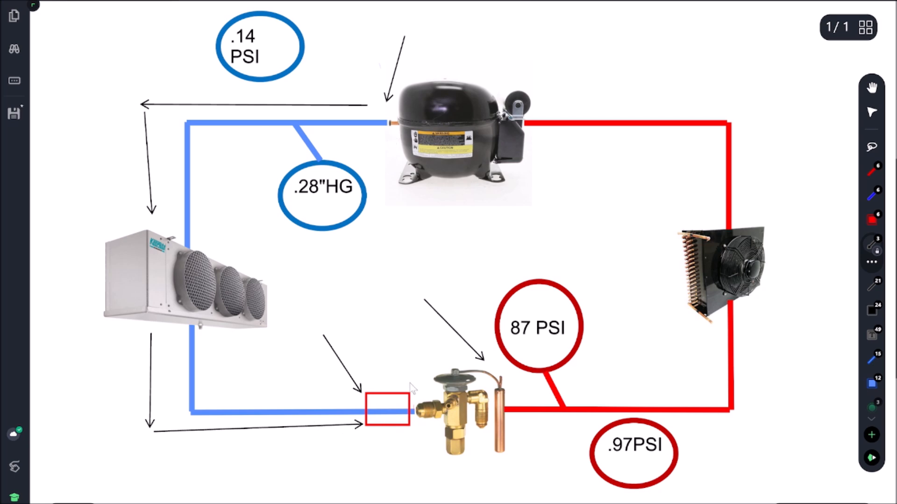
pyautogui.moveTo(424, 367)
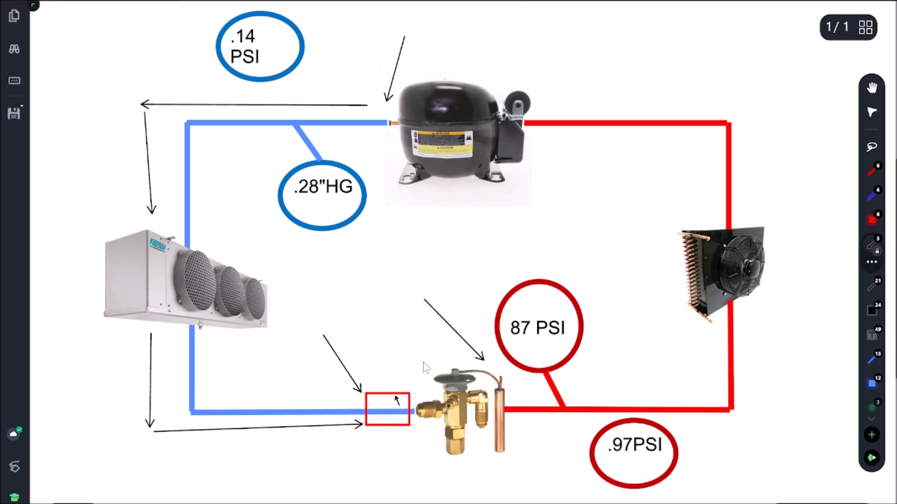